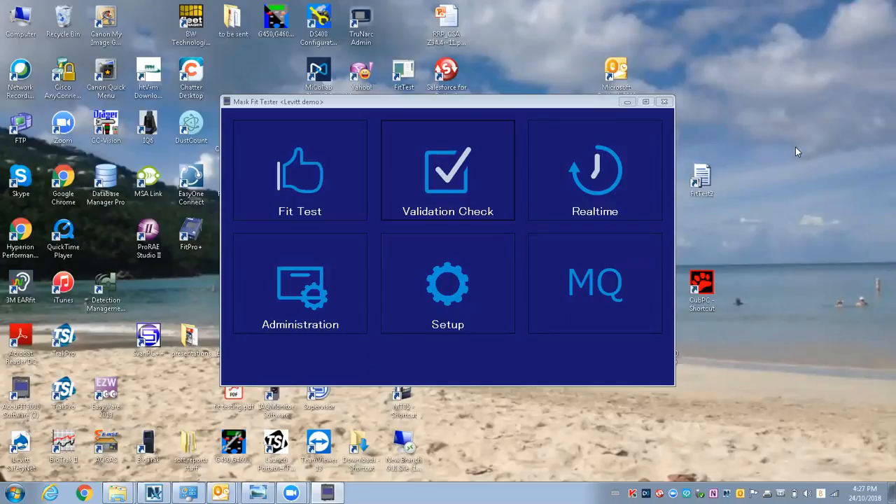
mouse_move(644, 243)
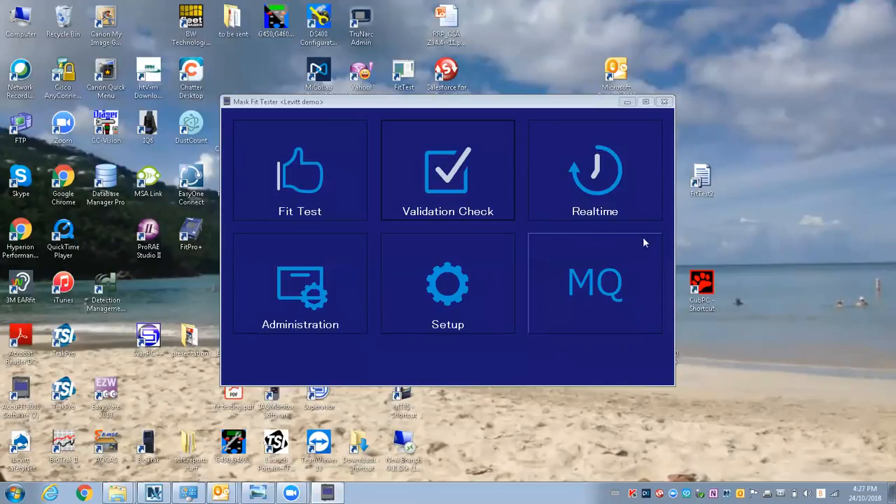
mouse_move(462, 189)
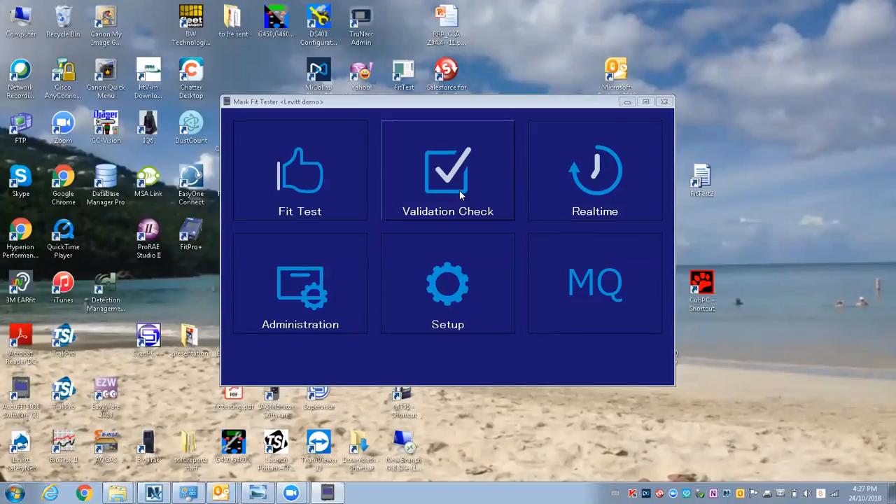
- Start the Validation Check so the AccuFIT9000 appears in slot 1
left_click(448, 171)
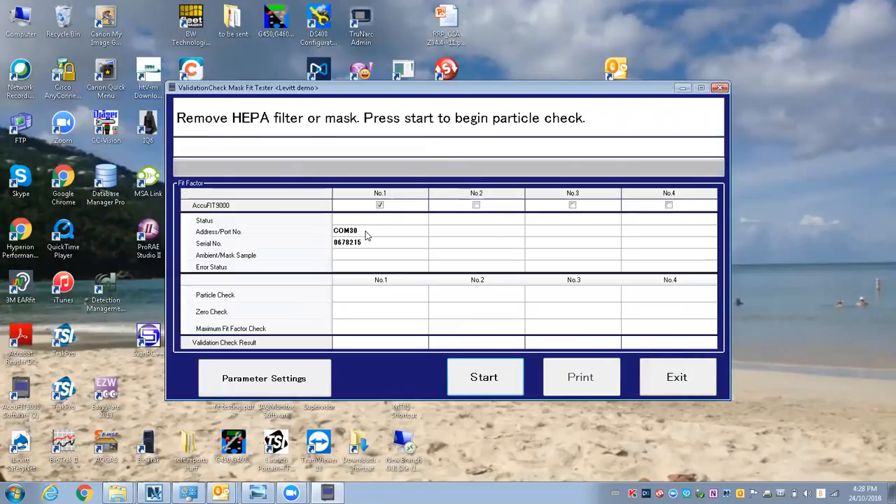
mouse_move(369, 246)
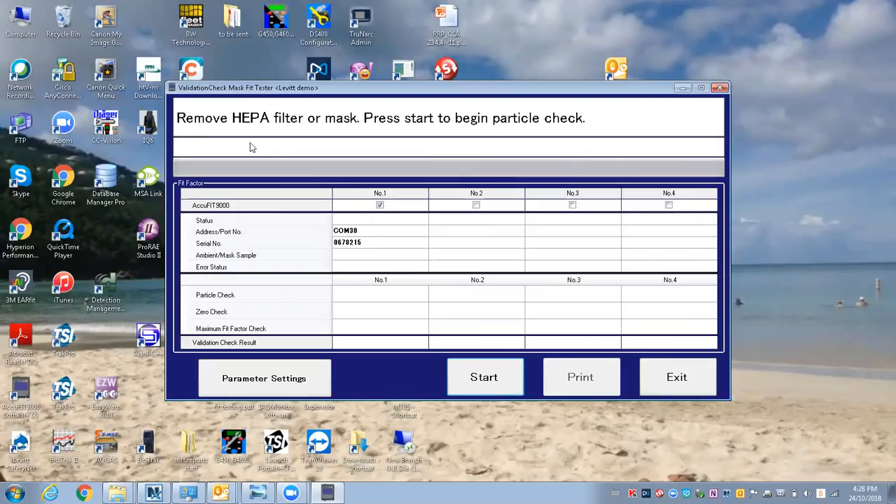
mouse_move(345, 207)
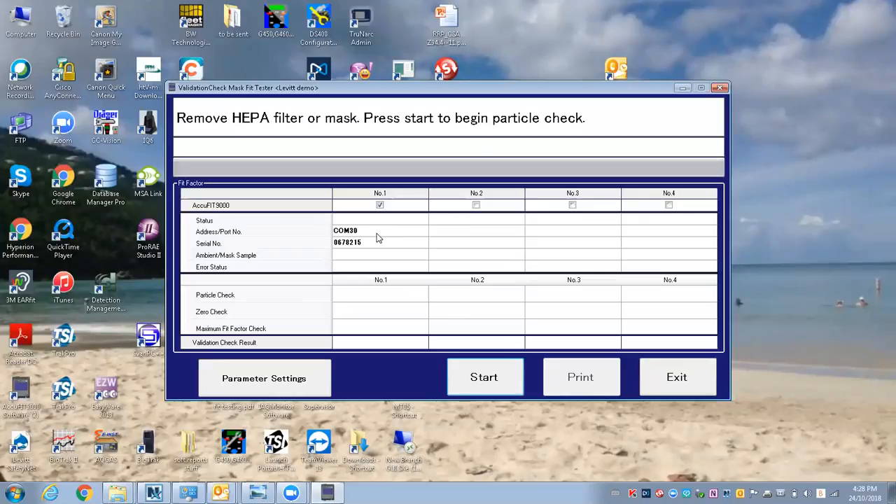
mouse_move(370, 235)
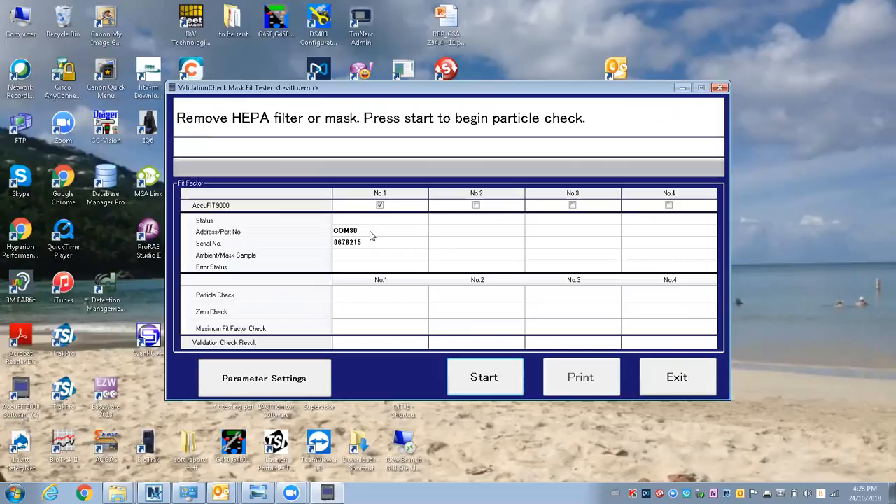
mouse_move(428, 224)
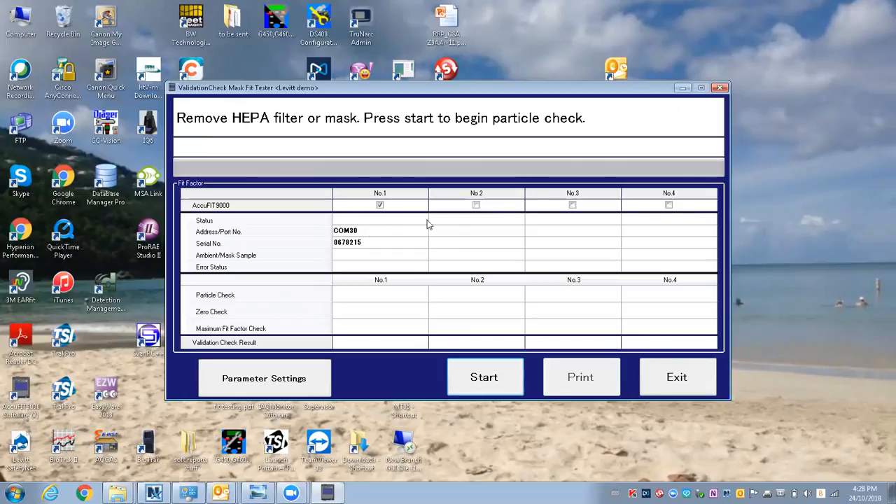
mouse_move(381, 236)
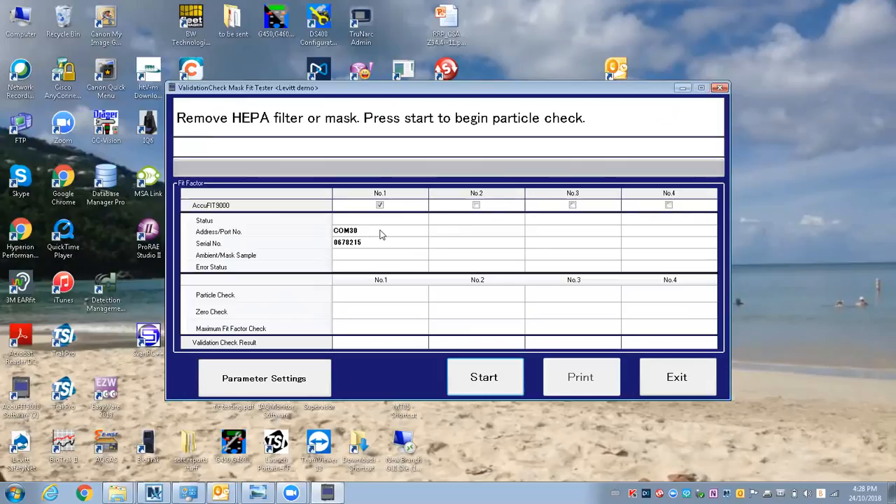
mouse_move(662, 231)
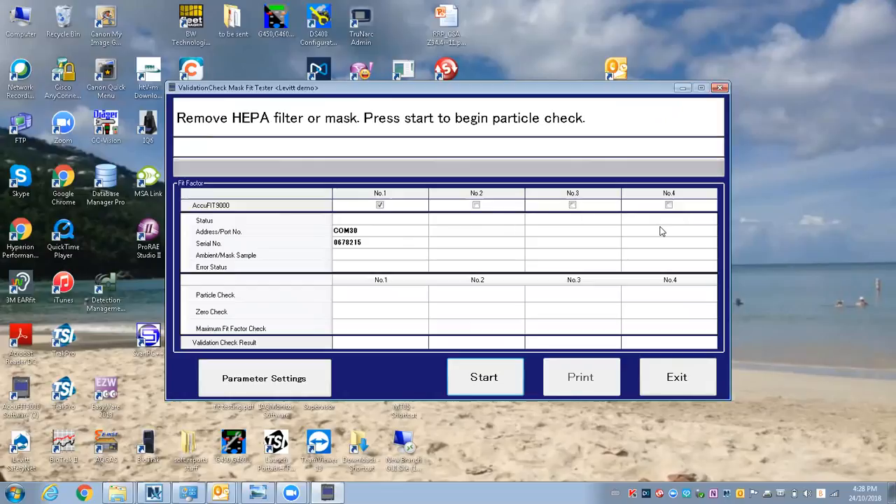
mouse_move(650, 233)
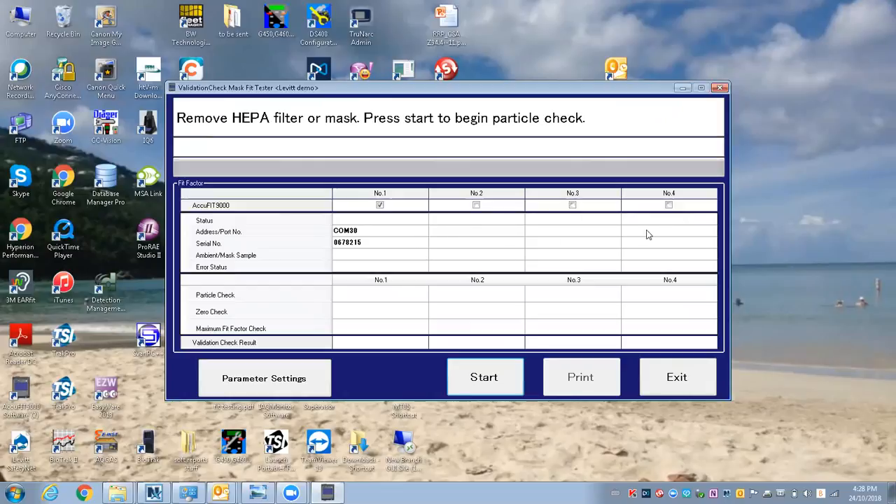
mouse_move(535, 263)
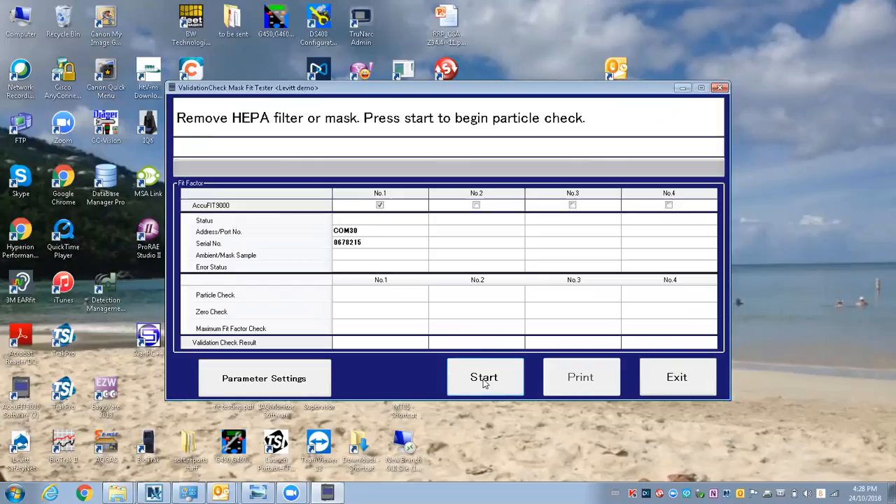
- Begin the particle check and let its 12-second count run to the zero filter prompt
left_click(484, 376)
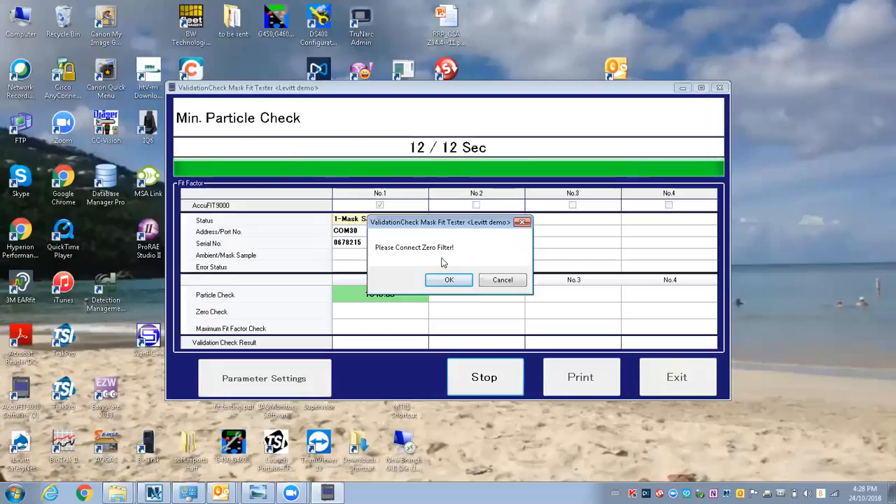
mouse_move(456, 267)
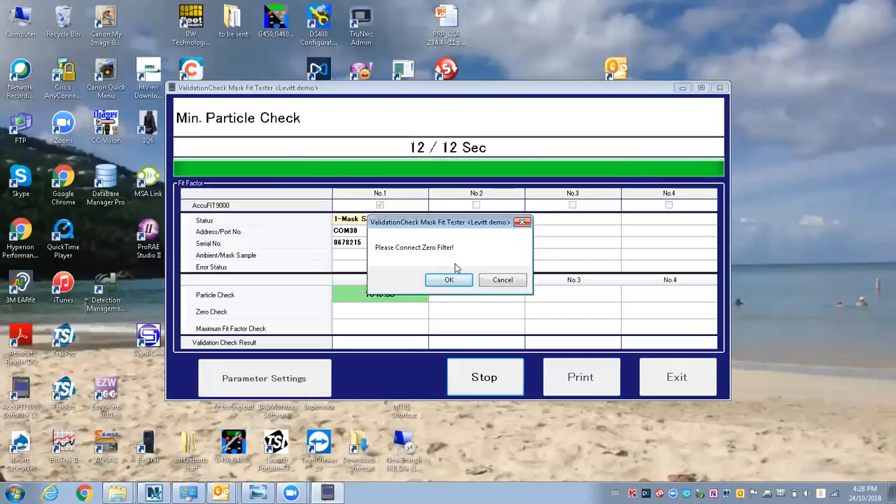
- Confirm the zero filter is connected so the zero check starts counting
left_click(448, 280)
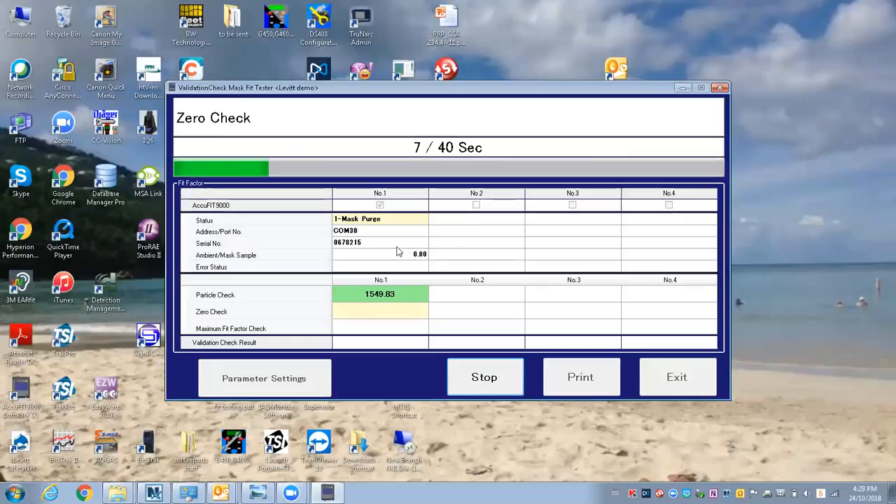
mouse_move(421, 263)
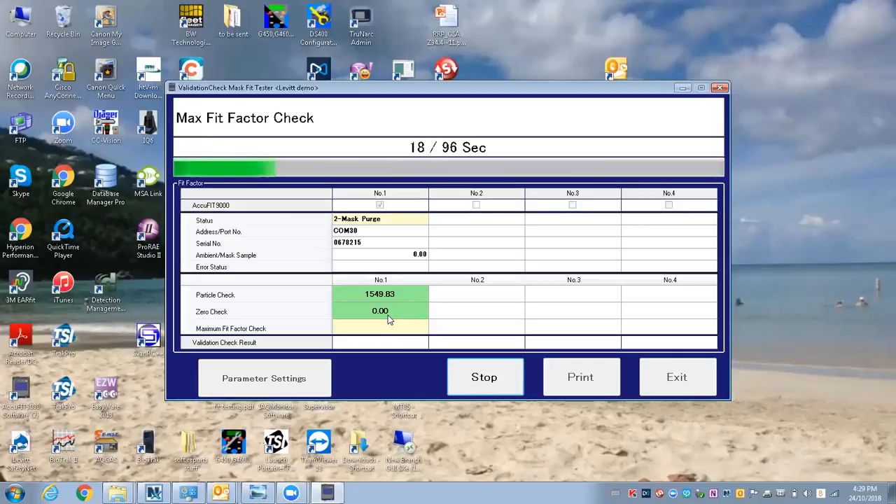
mouse_move(456, 159)
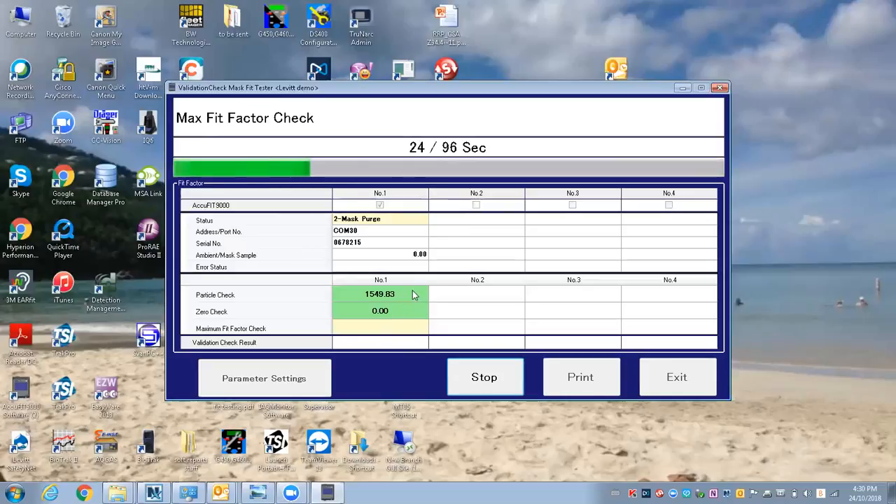
mouse_move(263, 342)
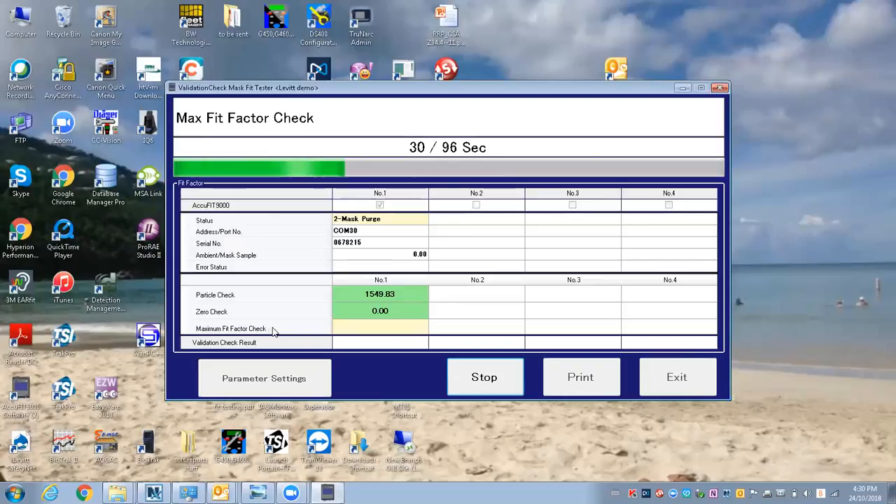
mouse_move(684, 337)
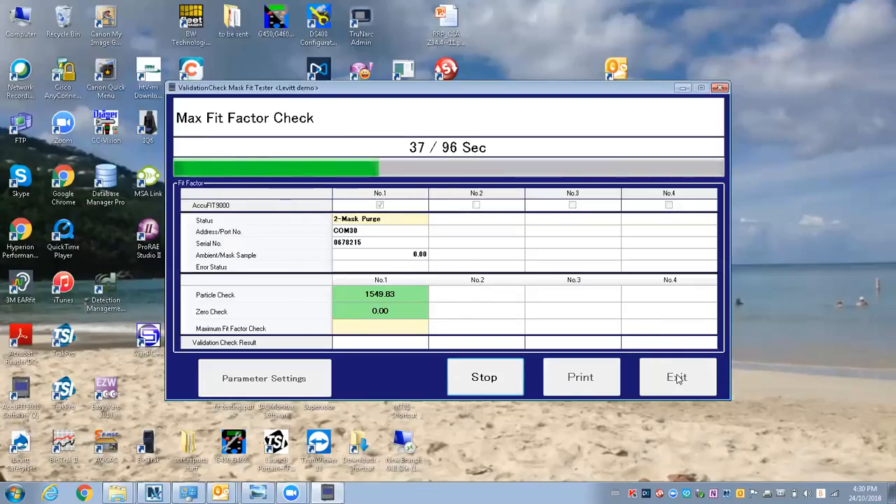
- Stop the validation at 39 seconds, return to the main menu and request Validation Check again
left_click(485, 378)
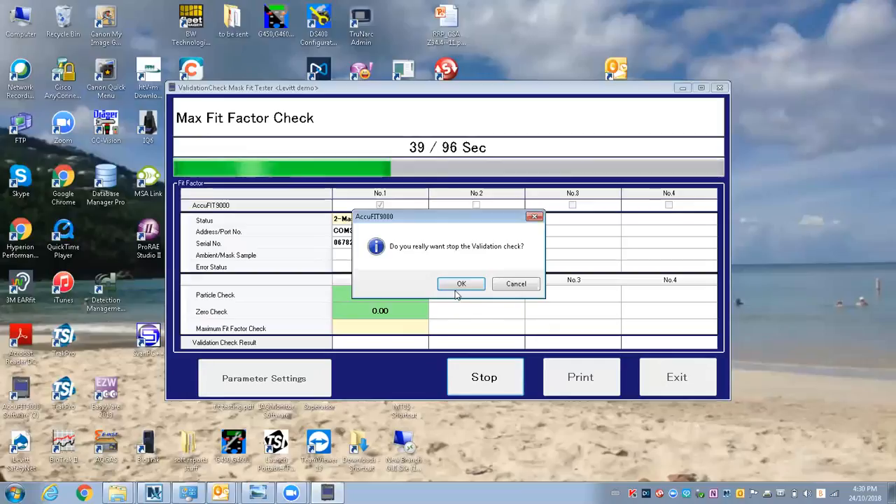
left_click(462, 283)
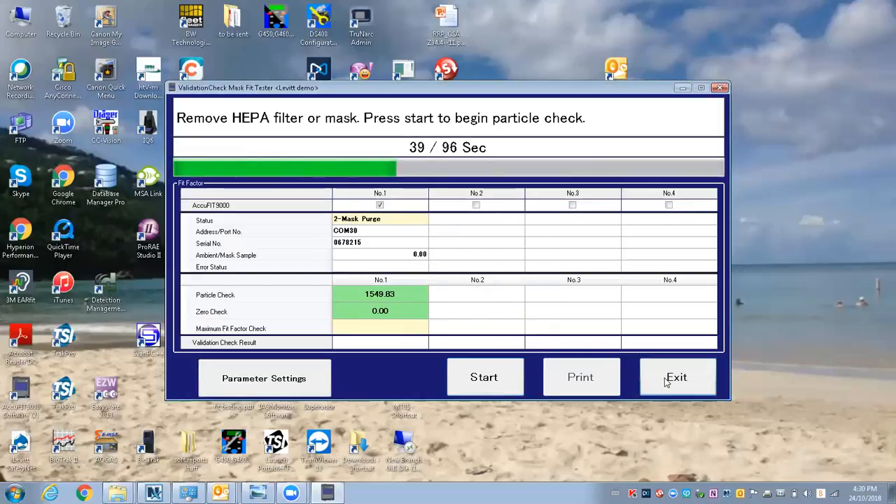
left_click(678, 376)
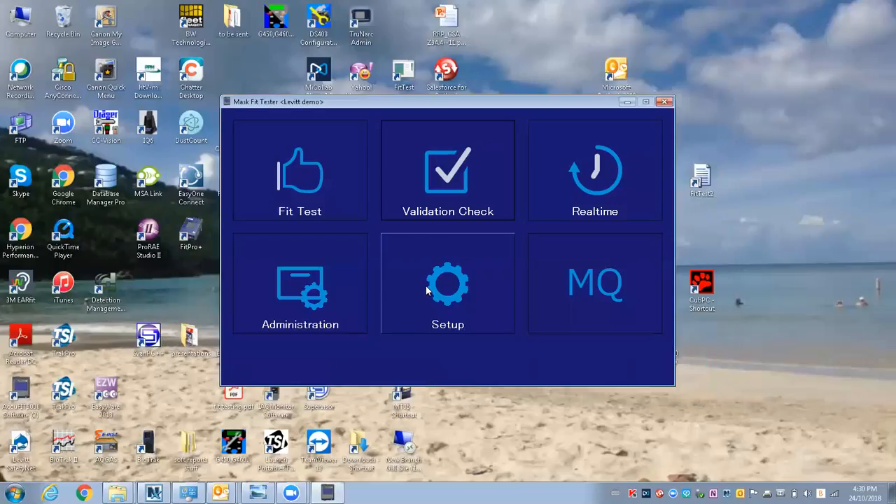
left_click(448, 171)
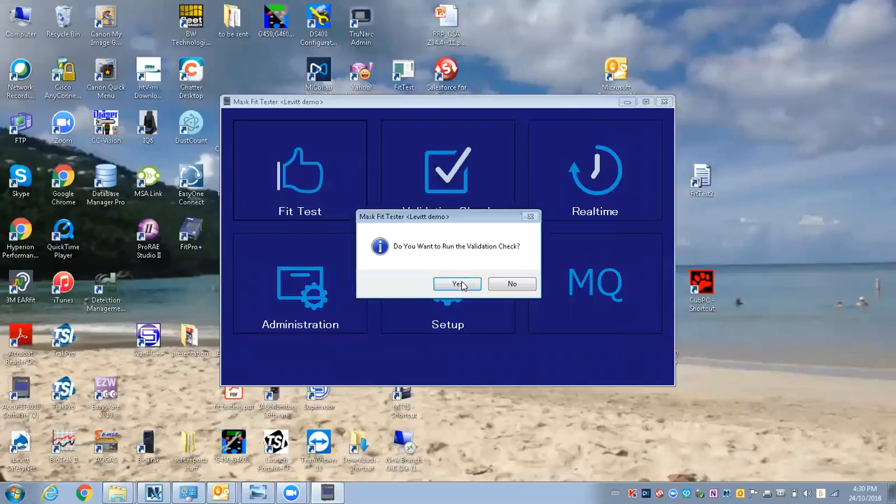
- Agree to rerun the validation and enter operator initials 'km'
left_click(457, 285)
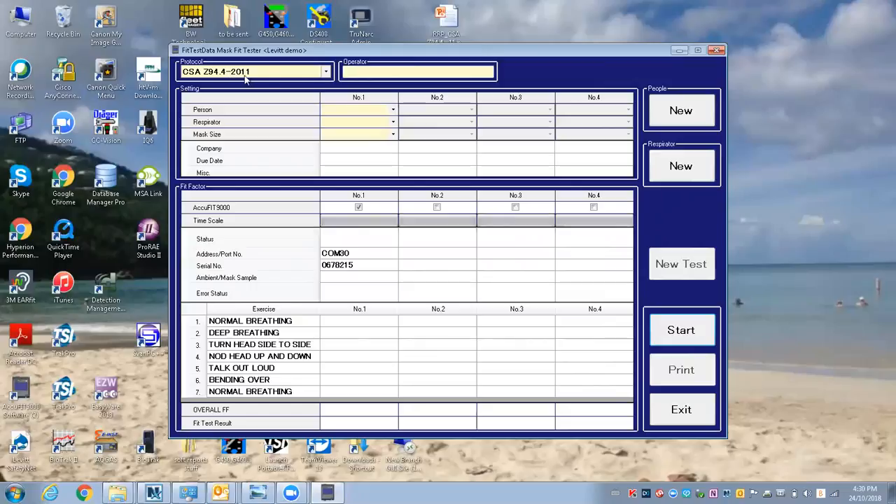
left_click(418, 72)
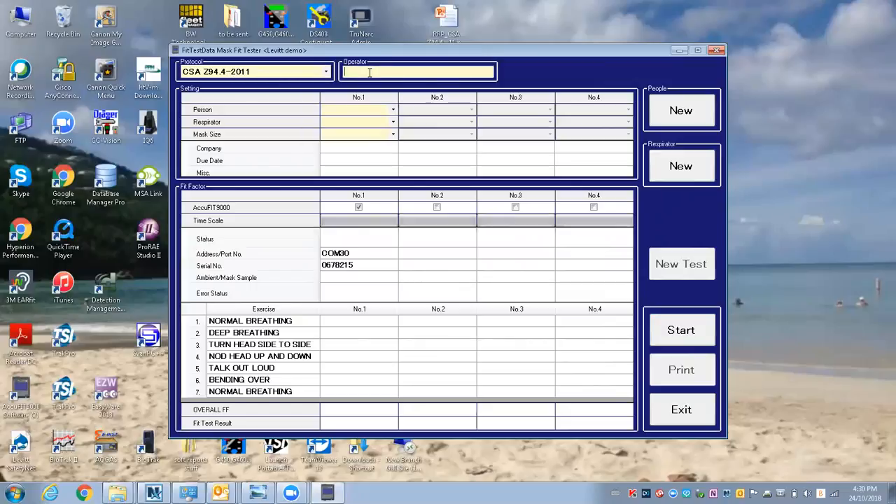
type("km")
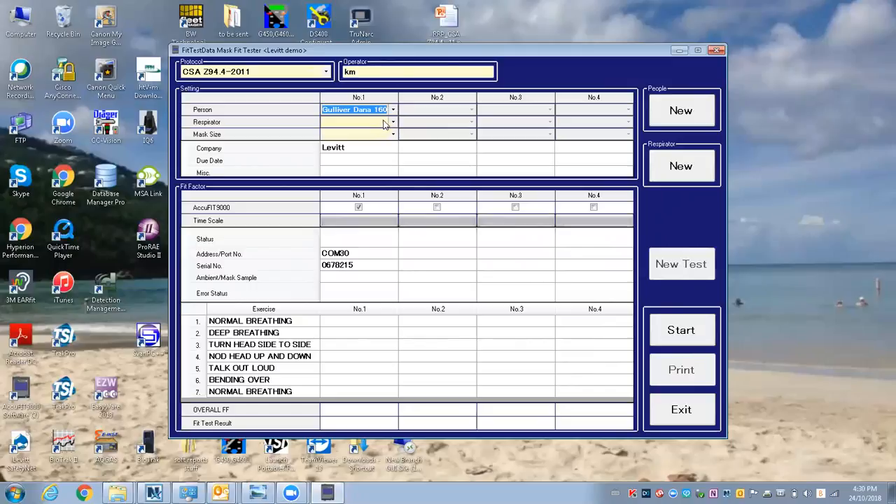
- Choose the 3M 8210 respirator and Medium mask size for instrument No.1
left_click(392, 134)
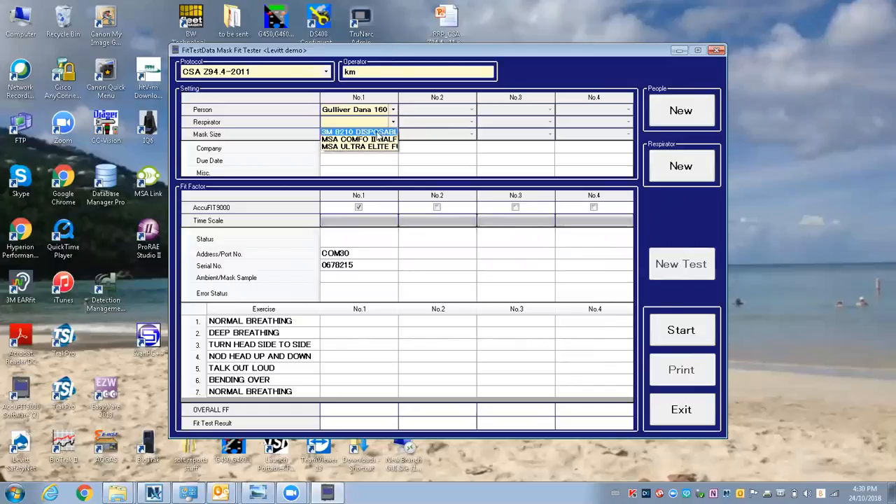
left_click(356, 132)
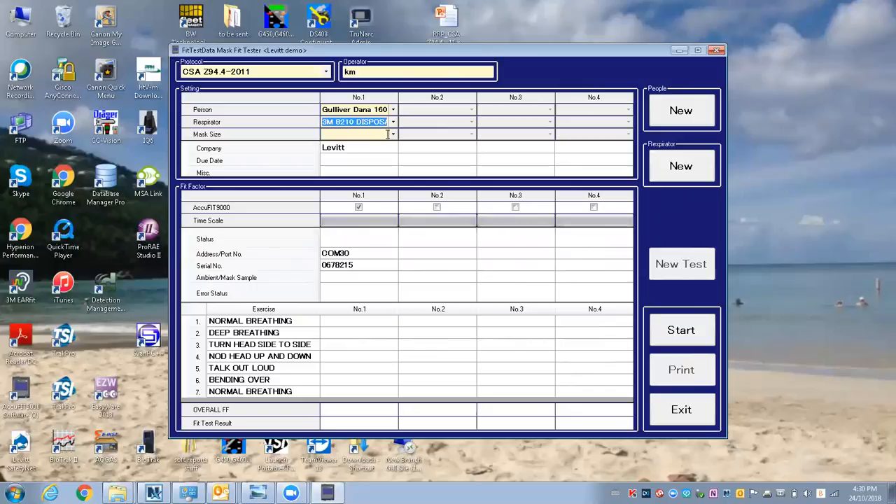
left_click(393, 134)
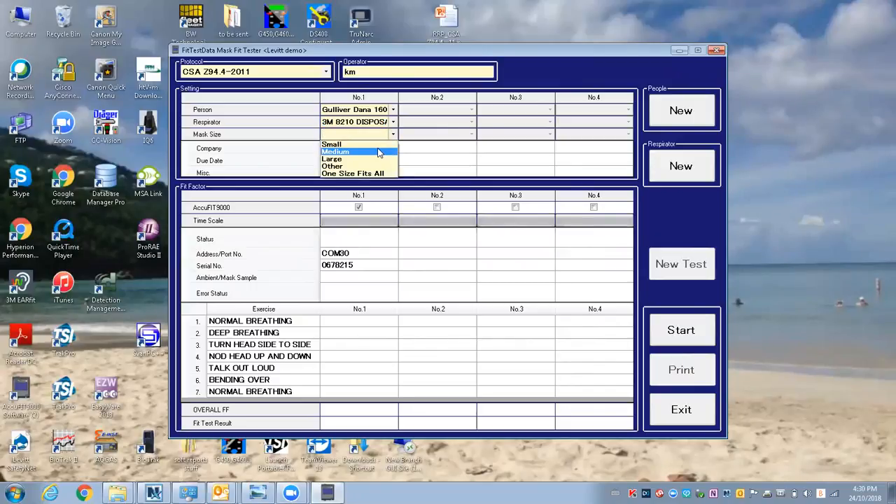
left_click(333, 151)
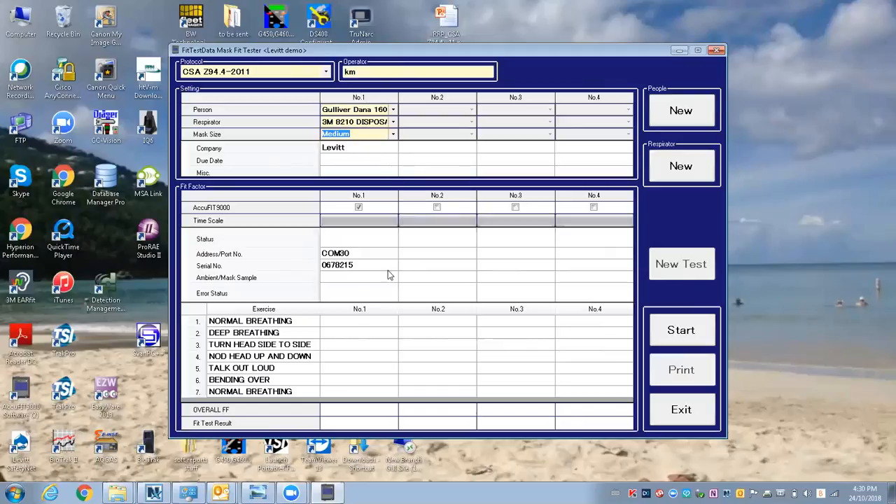
mouse_move(300, 384)
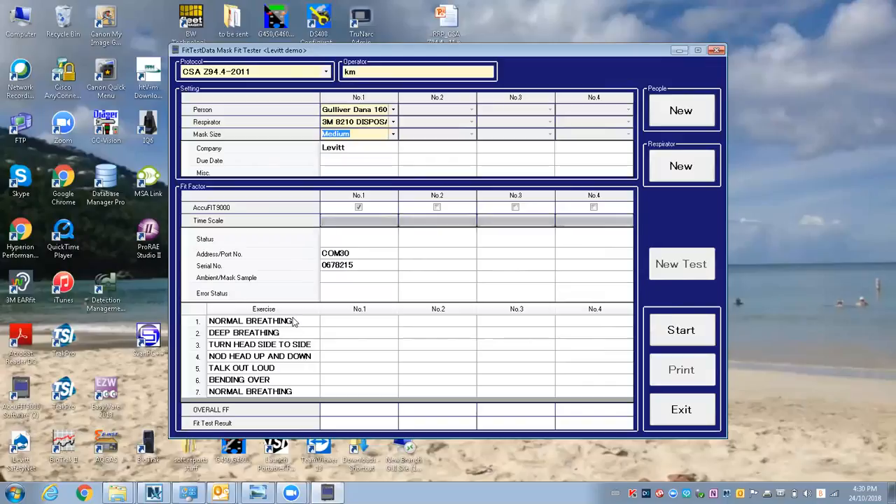
mouse_move(657, 293)
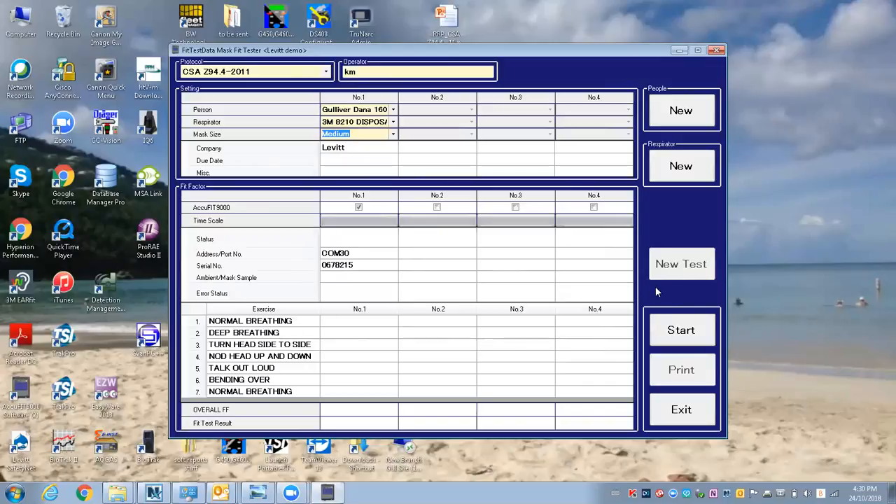
mouse_move(719, 136)
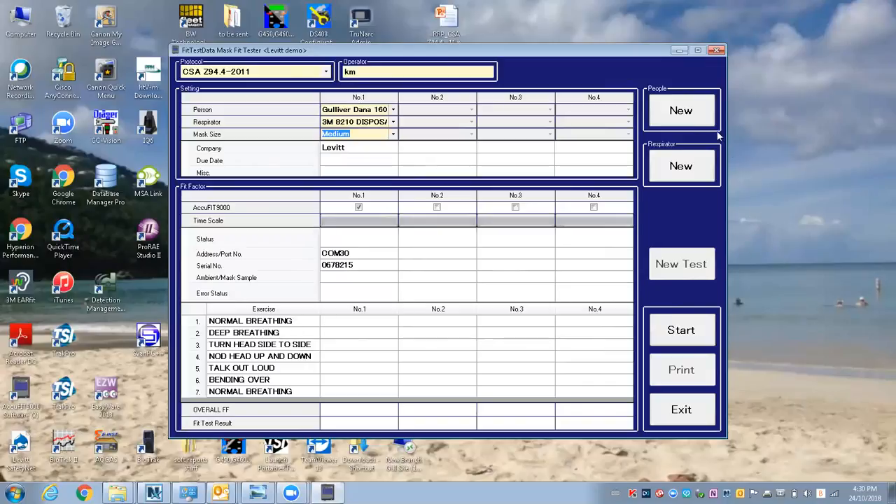
mouse_move(661, 166)
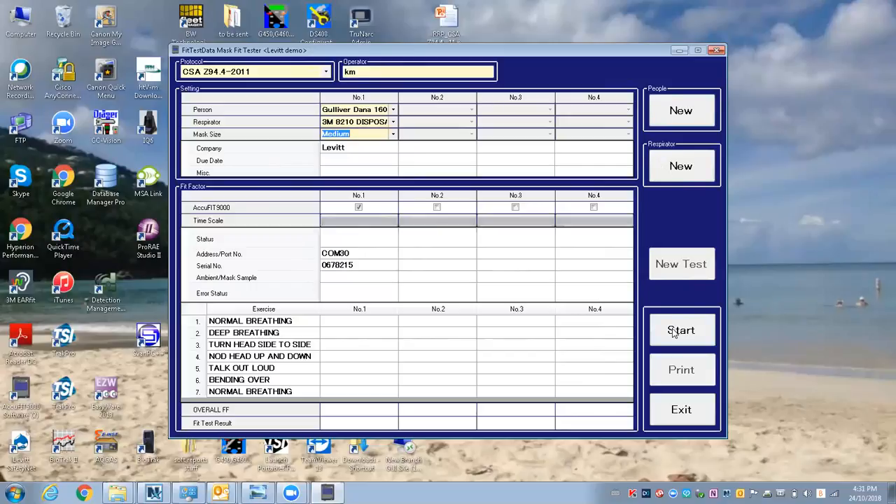
- Start the CSA fit test for subject No.1 and let the first breathing exercises run
left_click(680, 331)
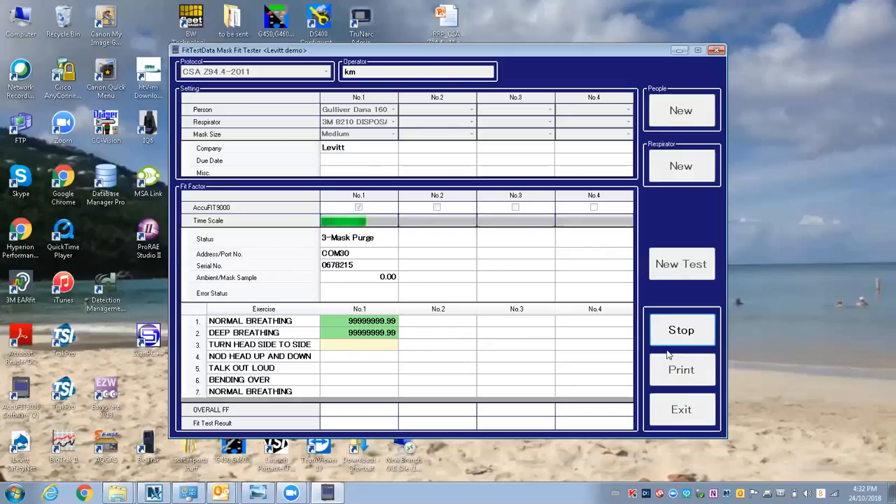
- Stop the fit test, exit the test screen and confirm to reach the main menu
left_click(681, 330)
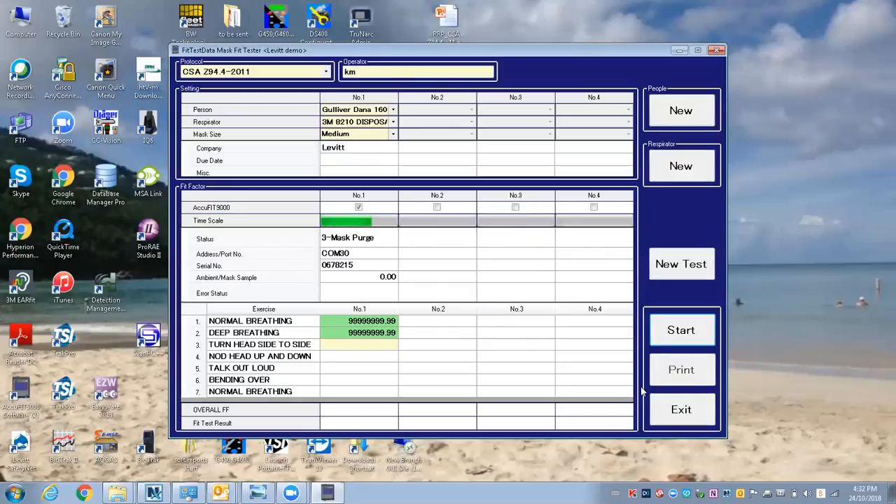
left_click(682, 409)
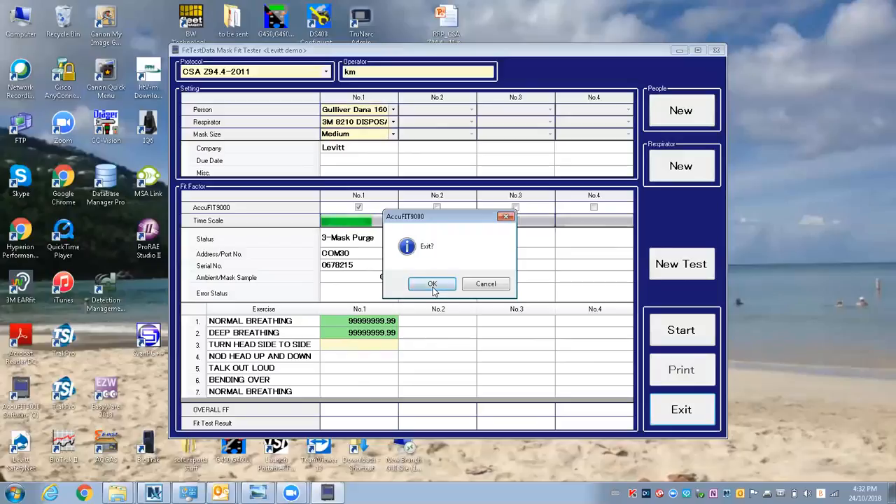
left_click(432, 283)
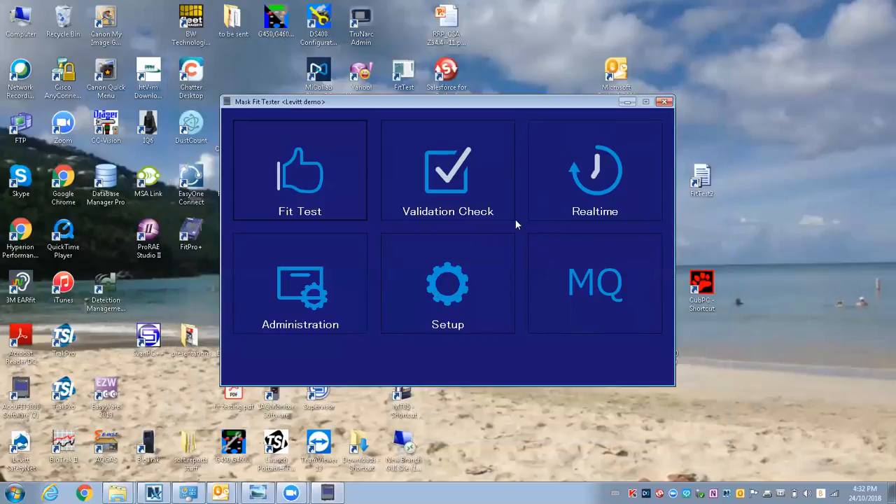
mouse_move(575, 209)
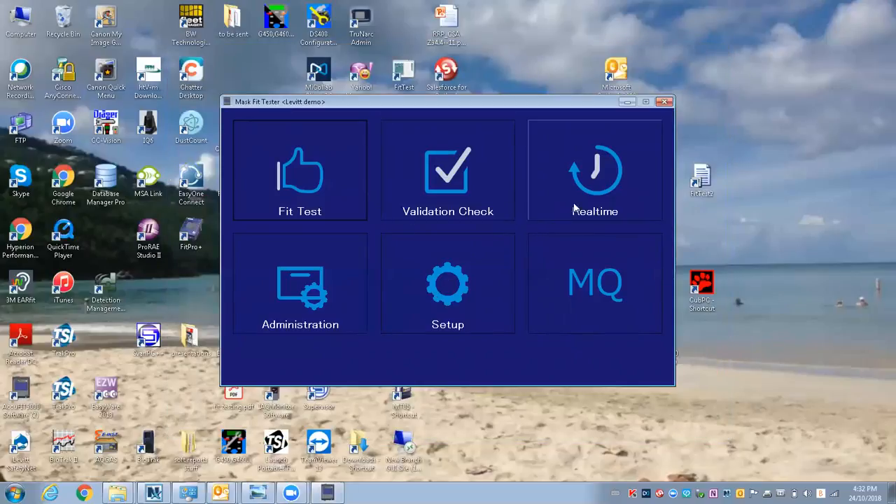
mouse_move(582, 205)
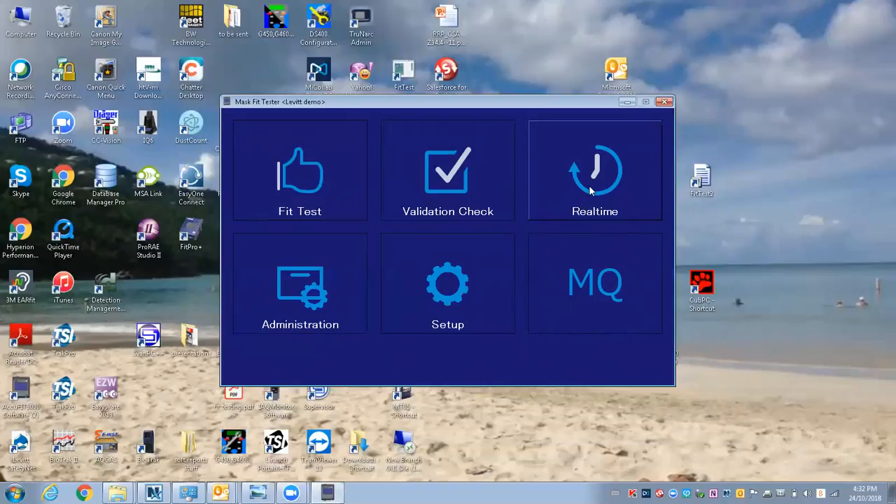
- Run the Realtime measurement on AccuFIT9000 No.1 until readings plot, then stop it
left_click(595, 171)
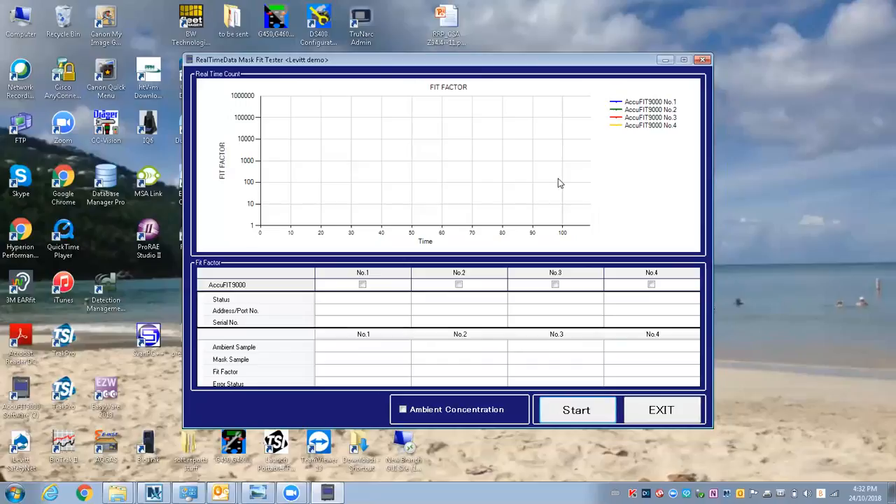
left_click(362, 282)
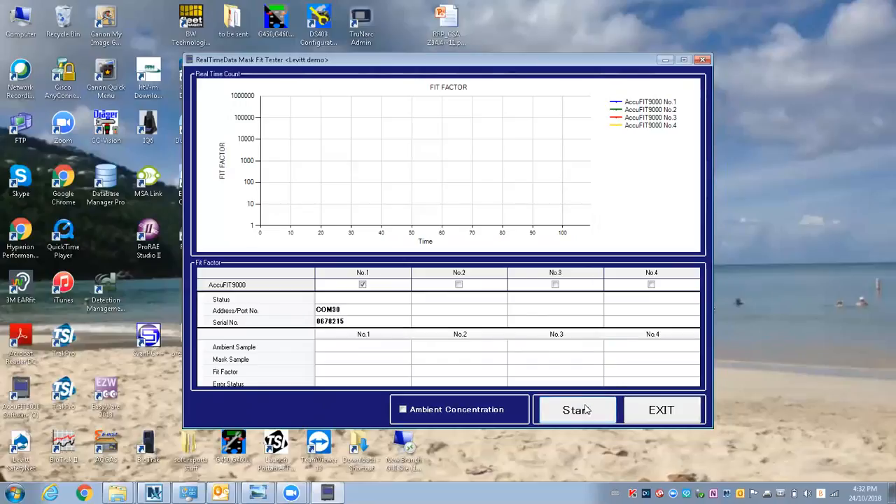
left_click(576, 409)
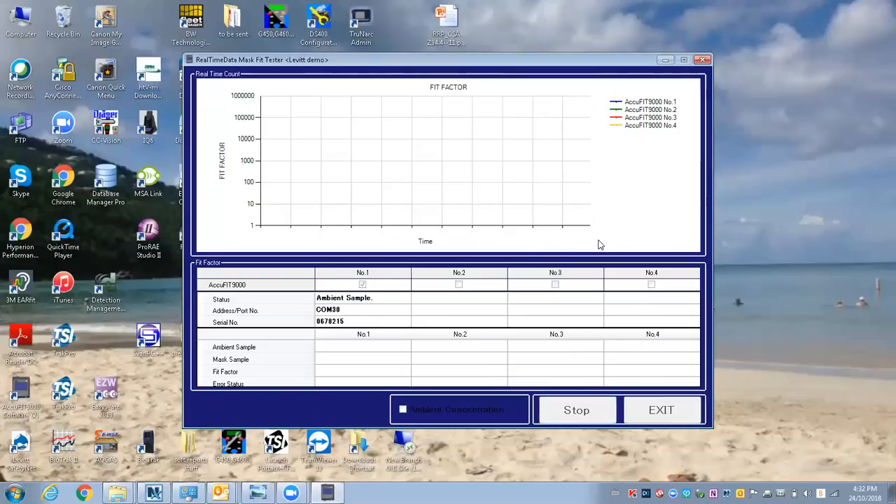
mouse_move(231, 161)
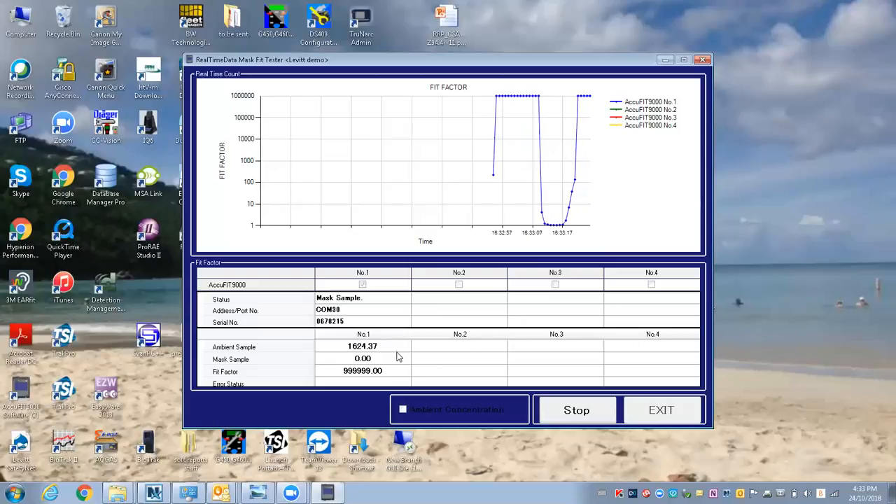
left_click(575, 409)
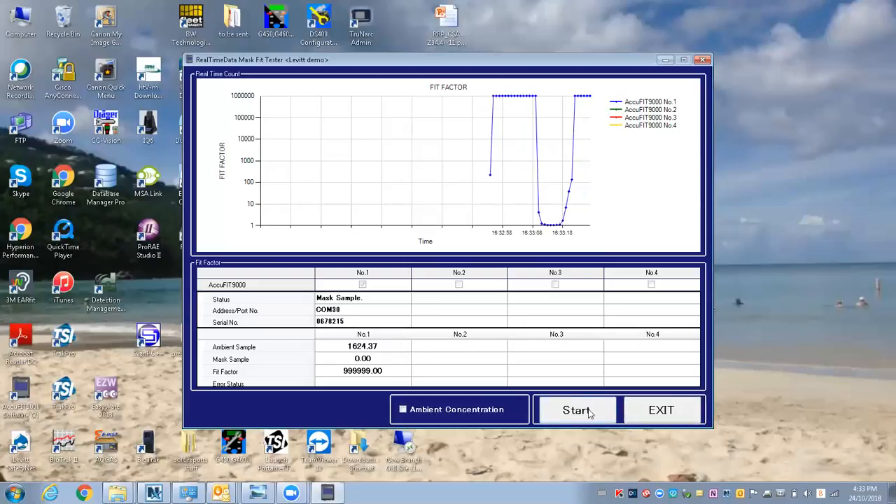